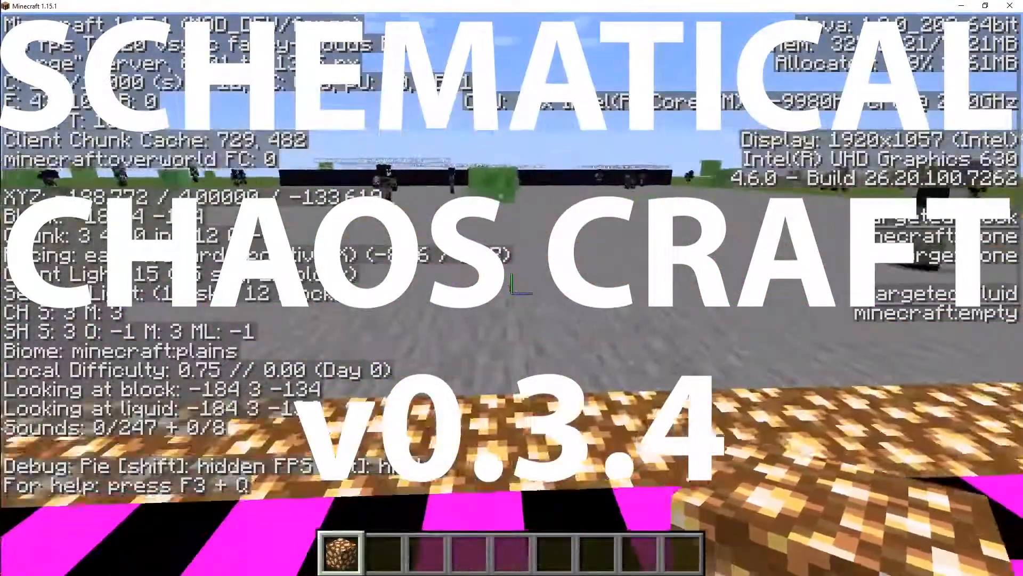
Show the F3 debug overlay and enter /gamemode creative among the AI bots.
{"action": "key", "text": "f3"}
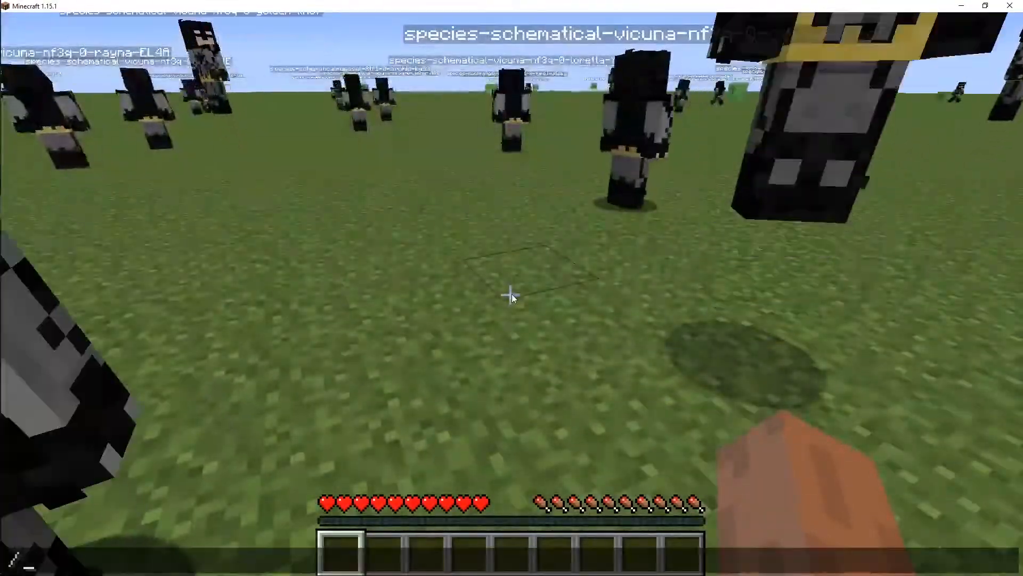
{"action": "type", "text": "/gamemode creative"}
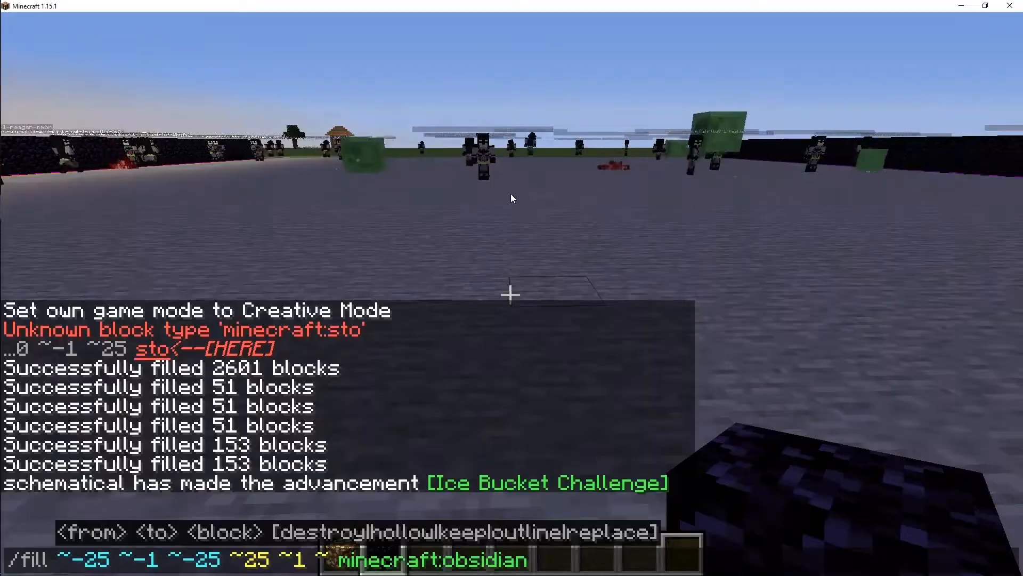
Run the fill command that lays the stone floor and obsidian walls for the training room.
{"action": "key", "text": "enter"}
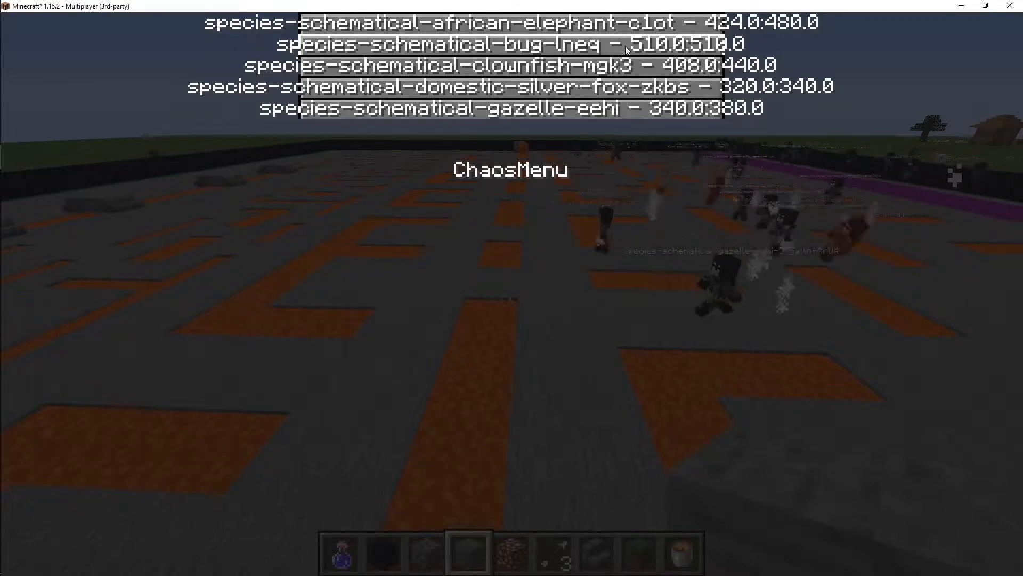
{"action": "left_click", "coordinate": [508, 43]}
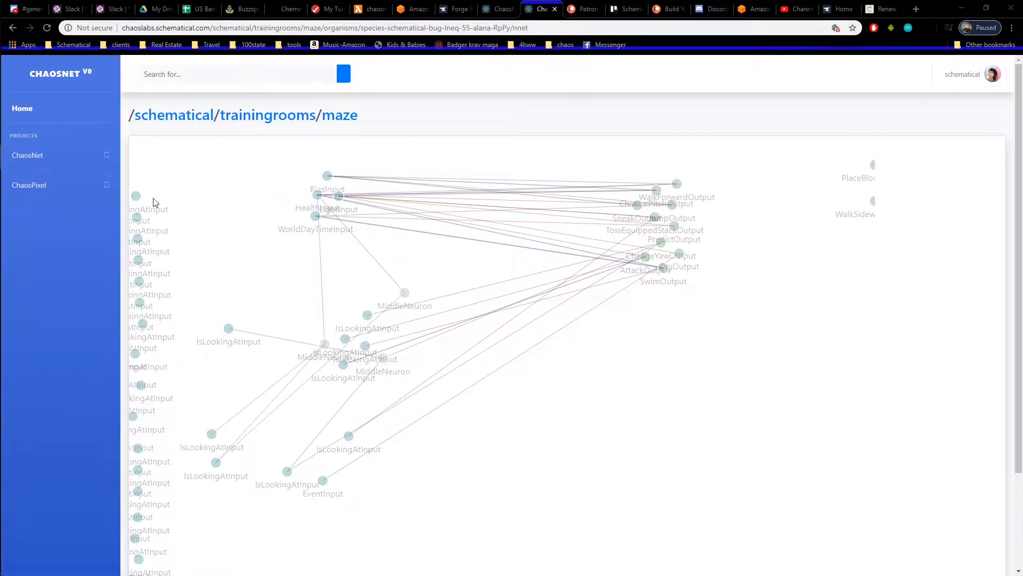
{"action": "mouse_move", "coordinate": [149, 371]}
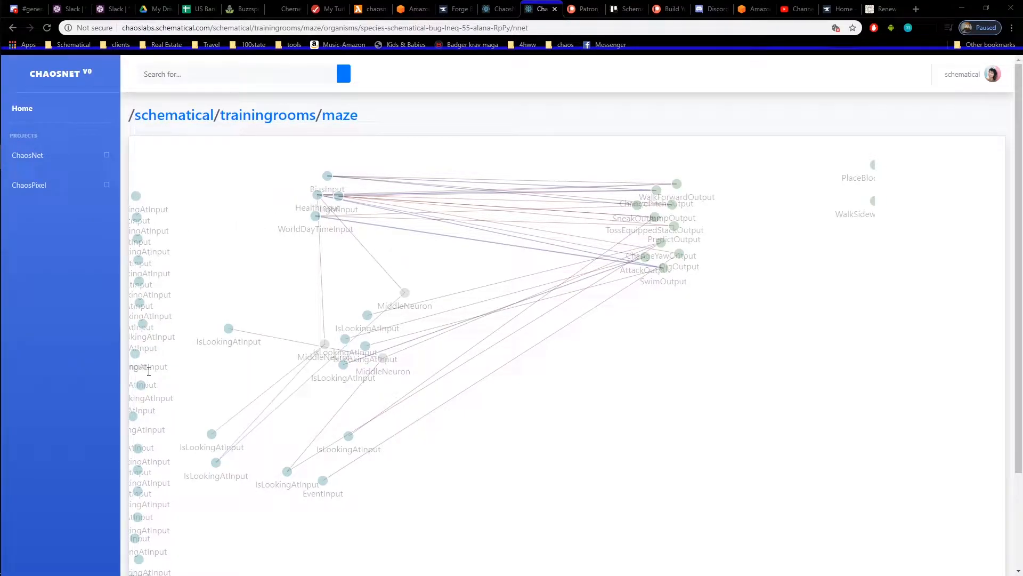
{"action": "mouse_move", "coordinate": [218, 339]}
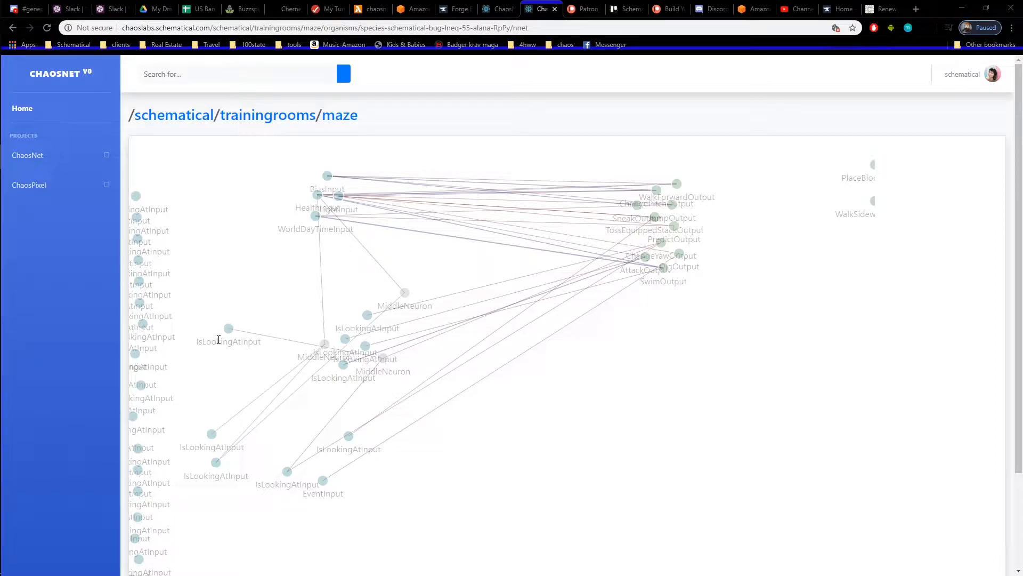
{"action": "mouse_move", "coordinate": [163, 201]}
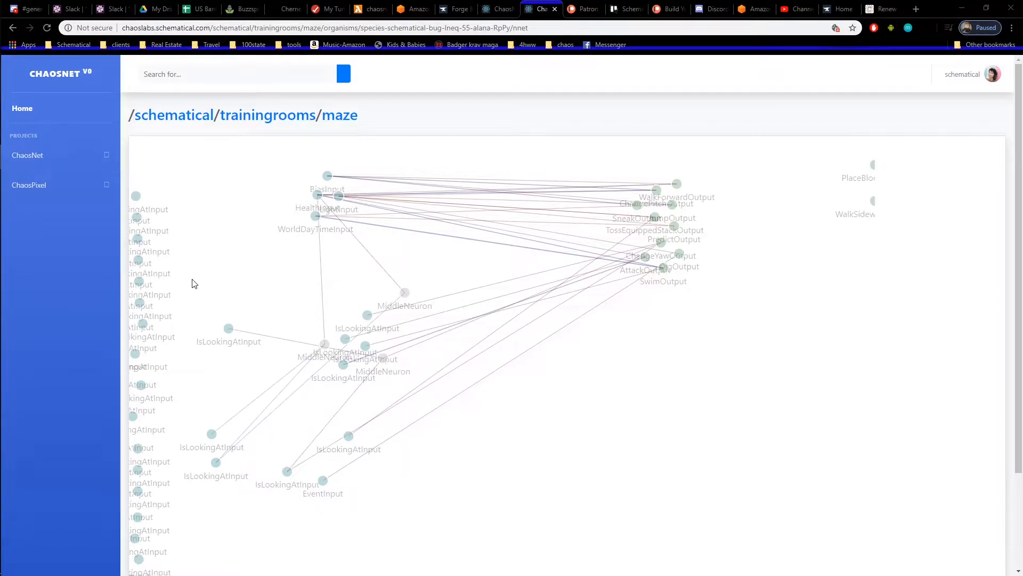
{"action": "mouse_move", "coordinate": [179, 201]}
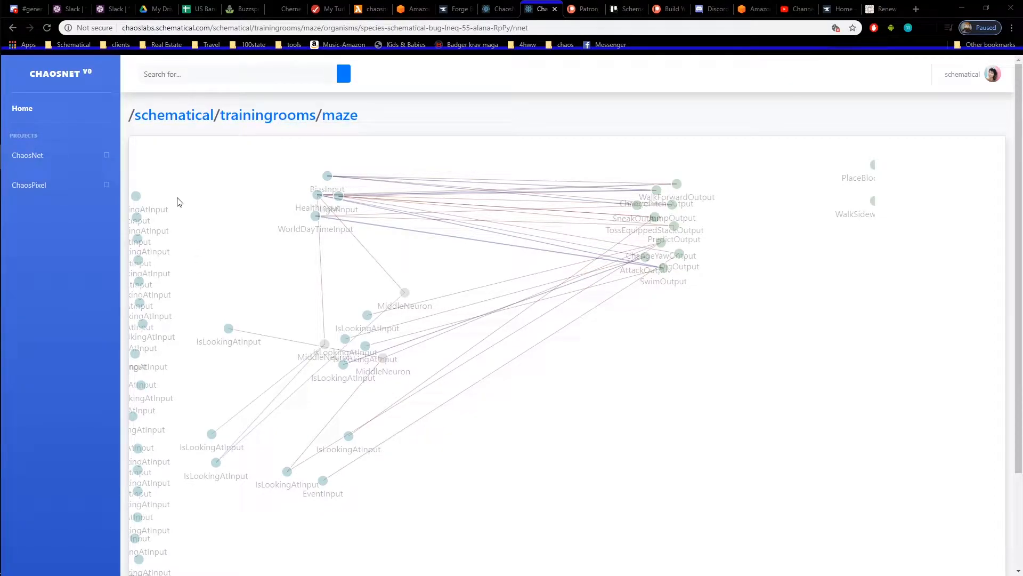
{"action": "mouse_move", "coordinate": [201, 399]}
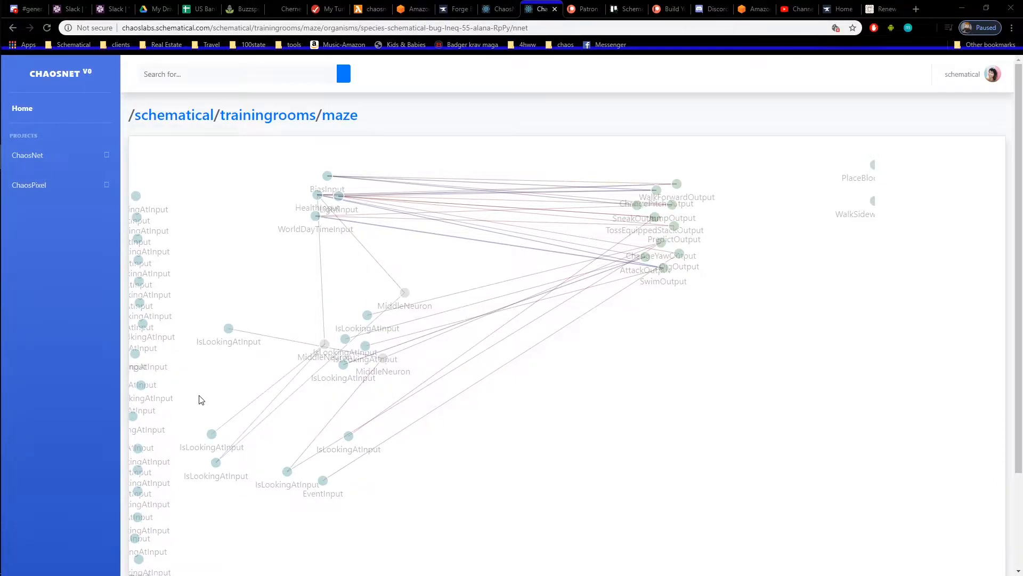
{"action": "mouse_move", "coordinate": [193, 399]}
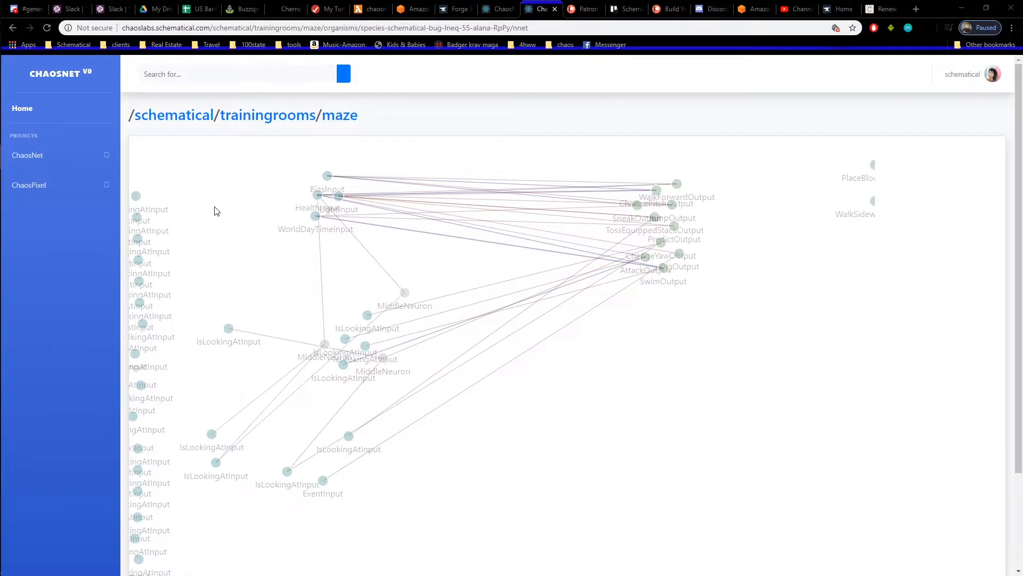
{"action": "mouse_move", "coordinate": [161, 393]}
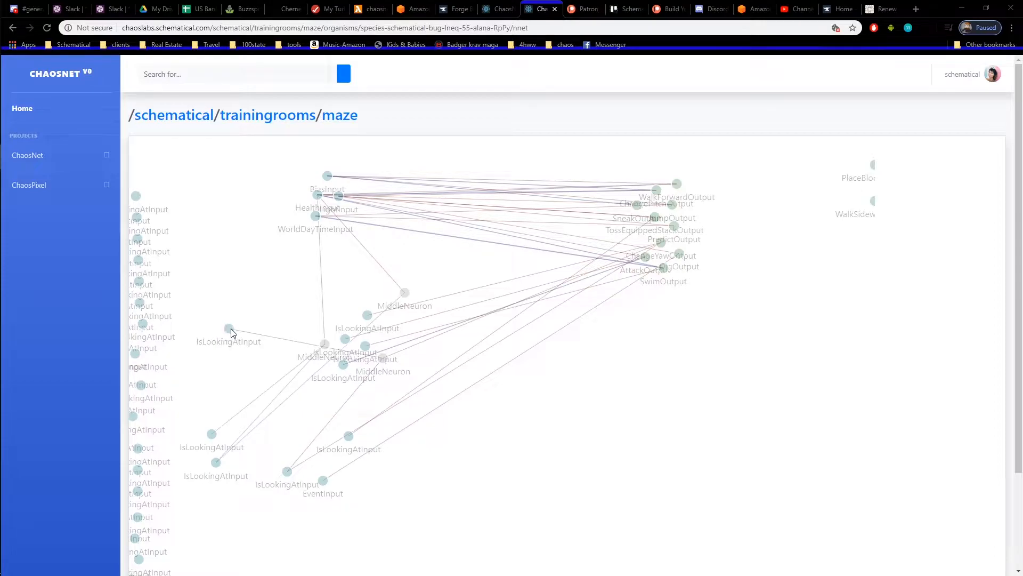
{"action": "mouse_move", "coordinate": [255, 481]}
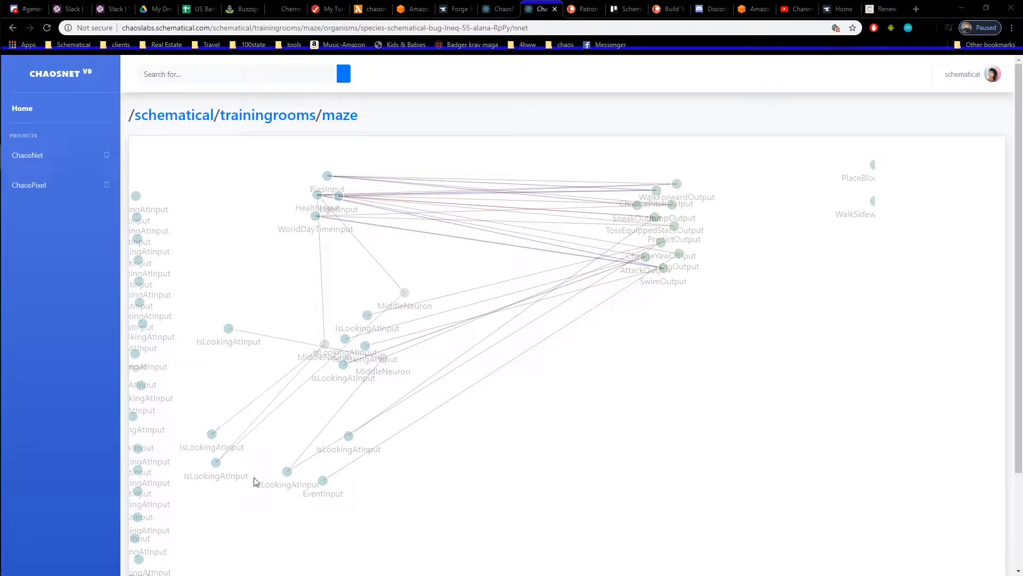
{"action": "mouse_move", "coordinate": [142, 479]}
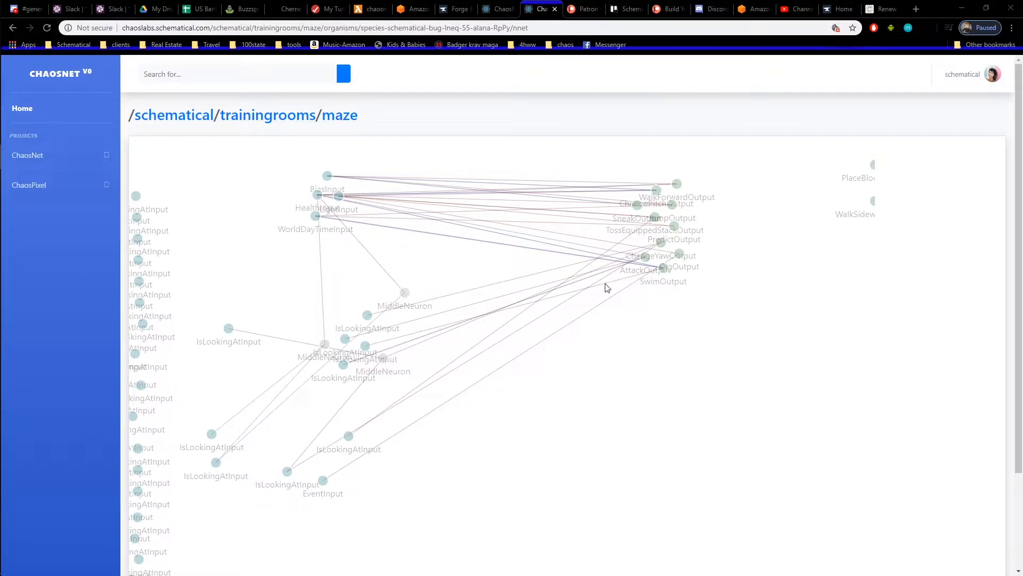
{"action": "mouse_move", "coordinate": [636, 301]}
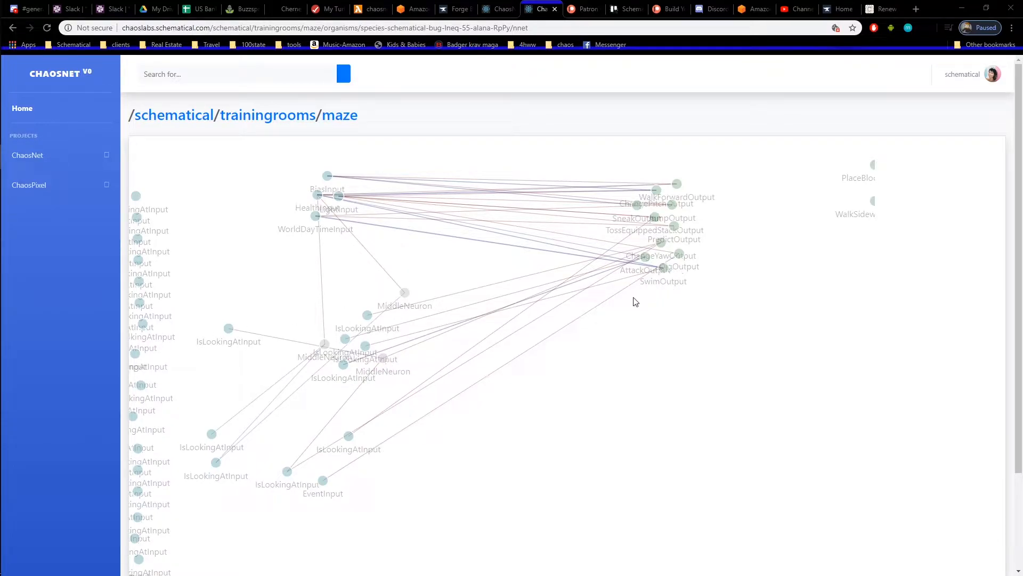
{"action": "mouse_move", "coordinate": [111, 203]}
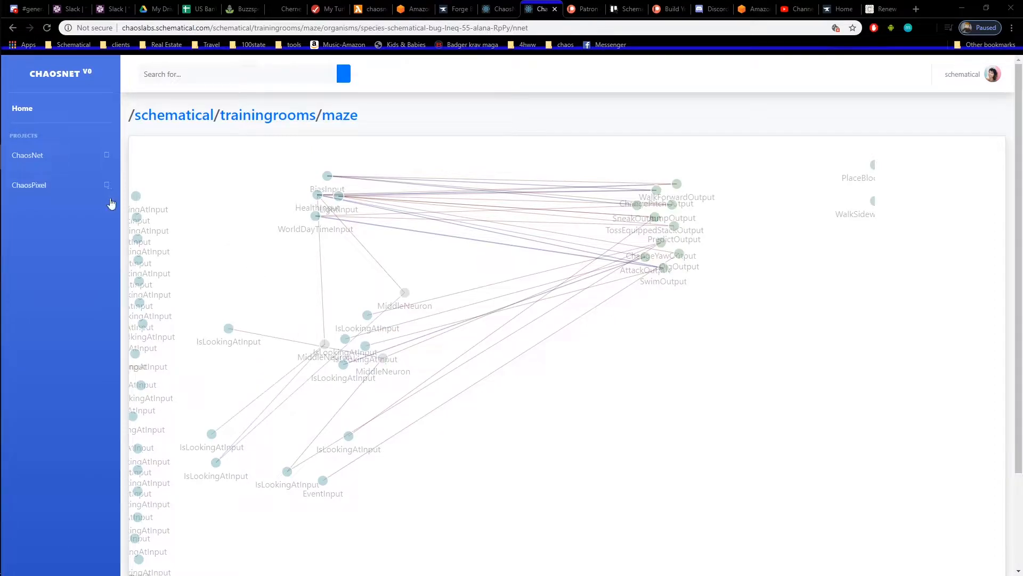
{"action": "mouse_move", "coordinate": [871, 169]}
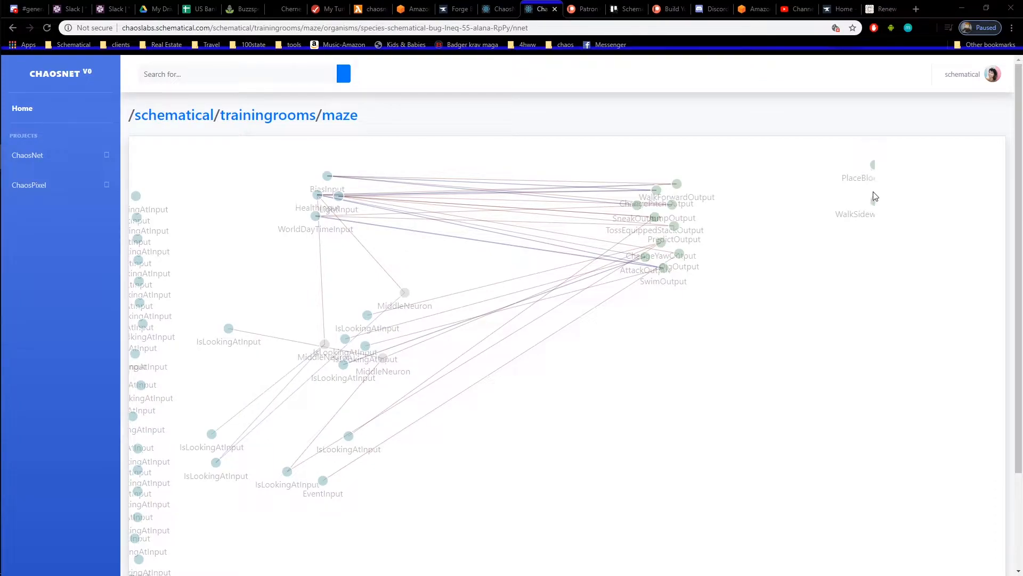
{"action": "mouse_move", "coordinate": [872, 210]}
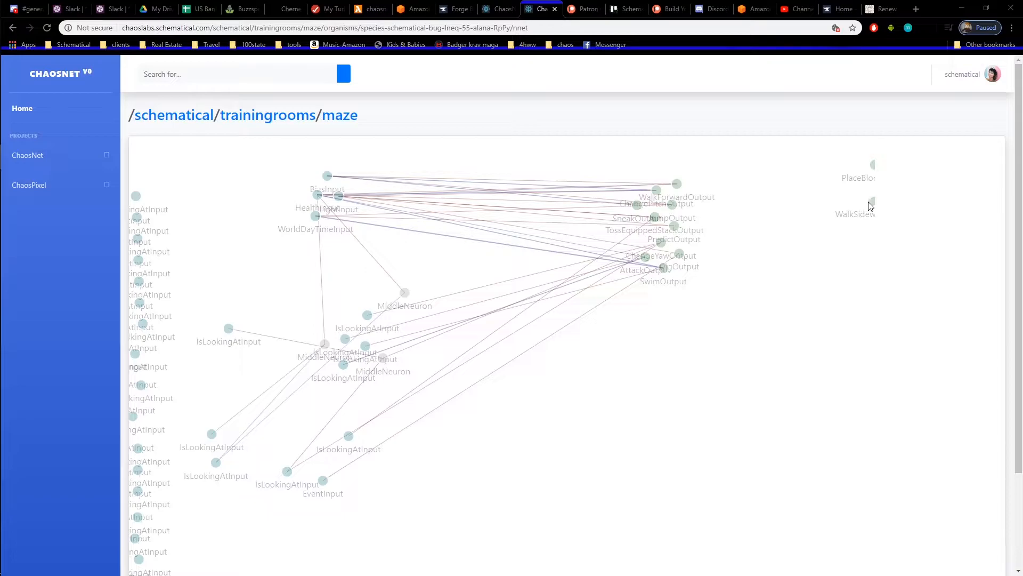
{"action": "mouse_move", "coordinate": [401, 194]}
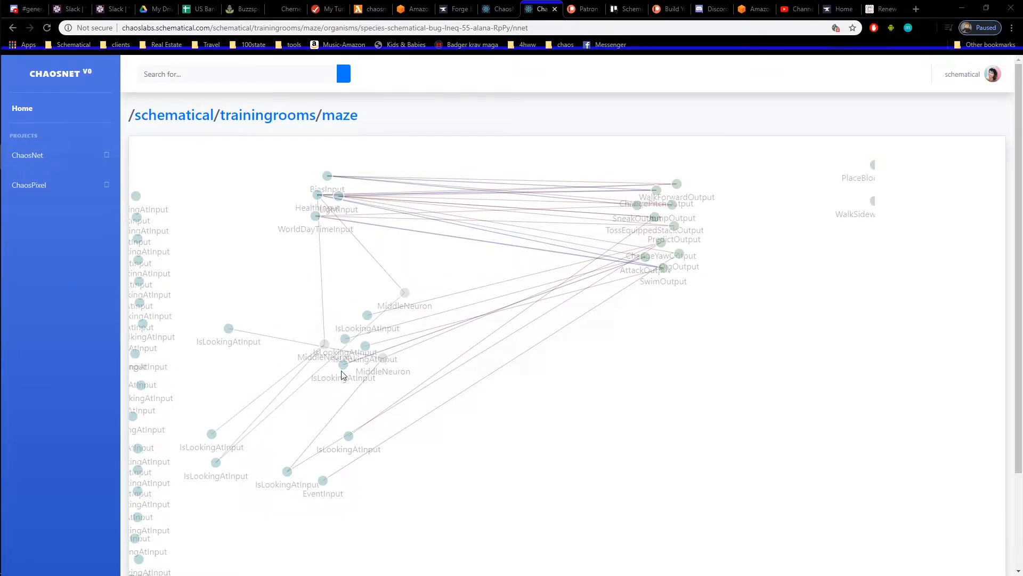
{"action": "mouse_move", "coordinate": [662, 377]}
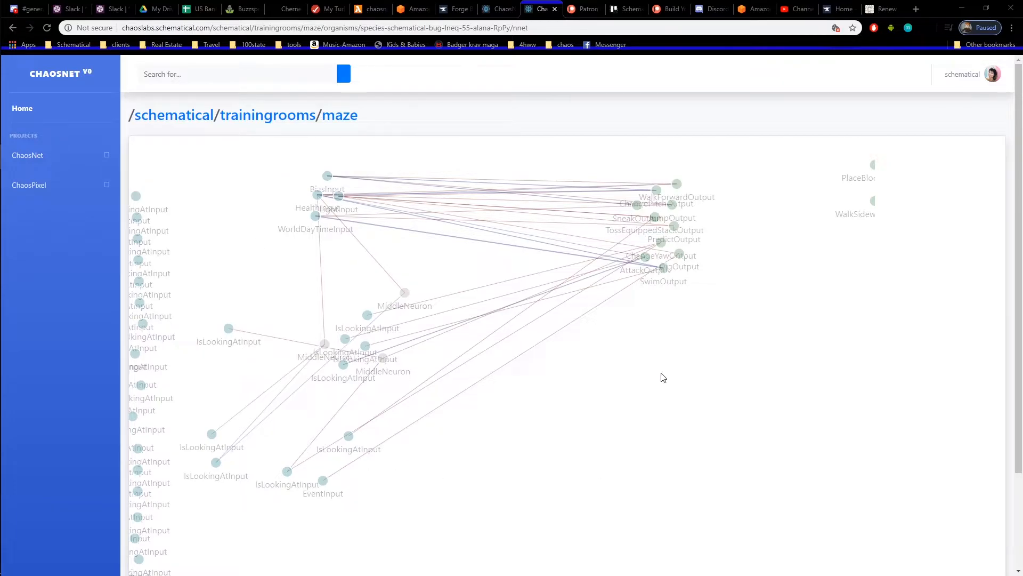
{"action": "mouse_move", "coordinate": [677, 182]}
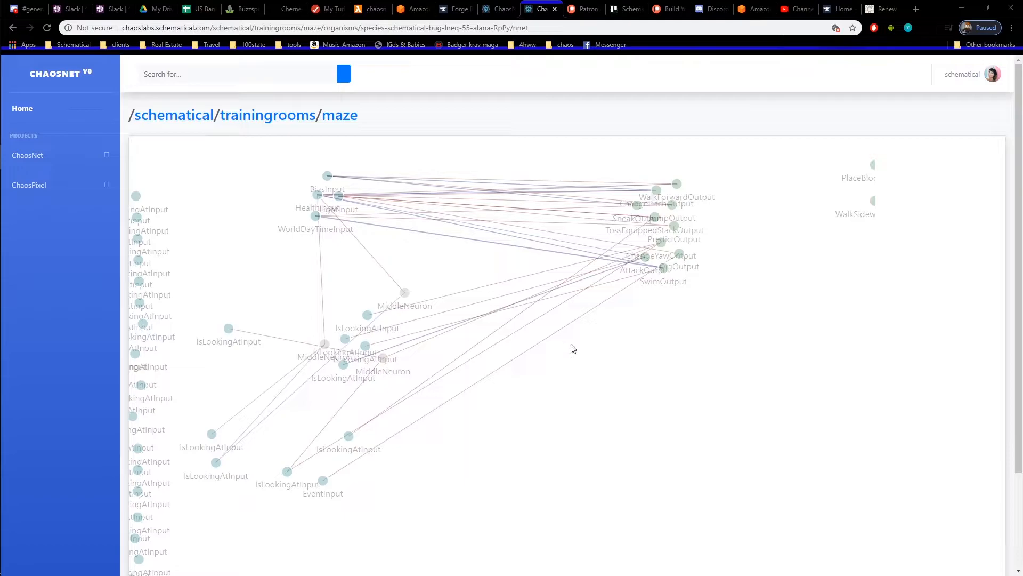
{"action": "mouse_move", "coordinate": [597, 313]}
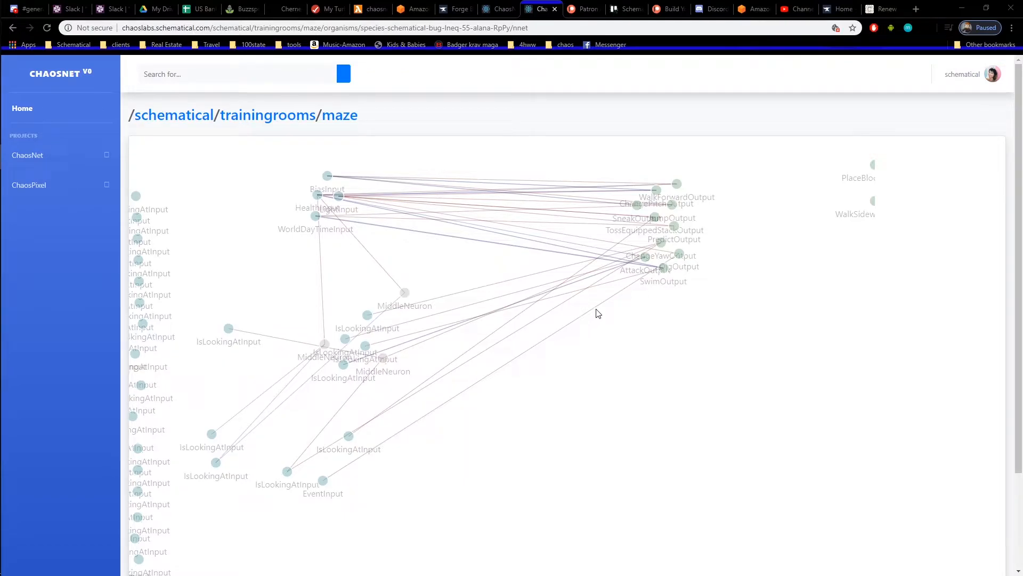
{"action": "mouse_move", "coordinate": [384, 458]}
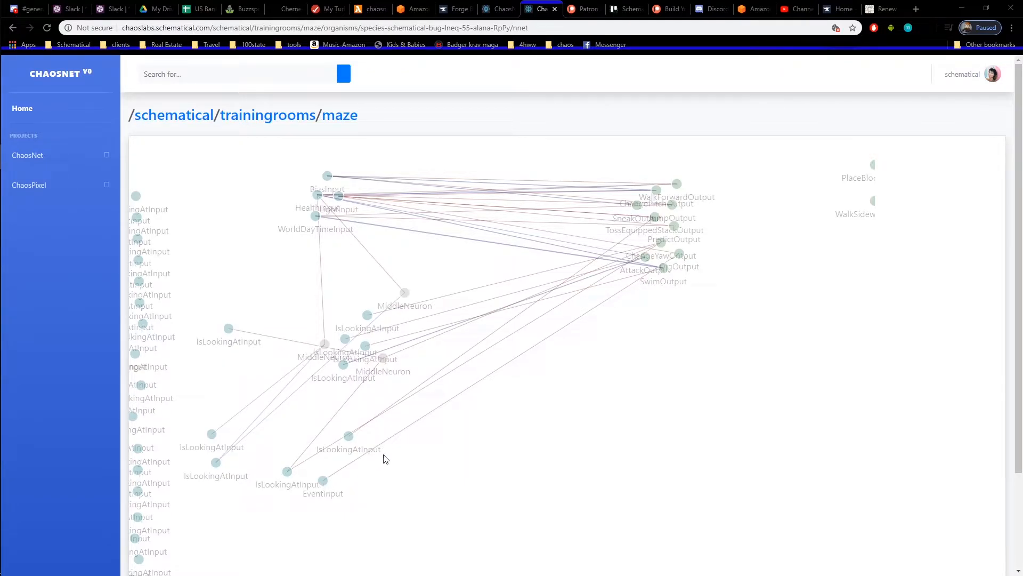
{"action": "mouse_move", "coordinate": [486, 380]}
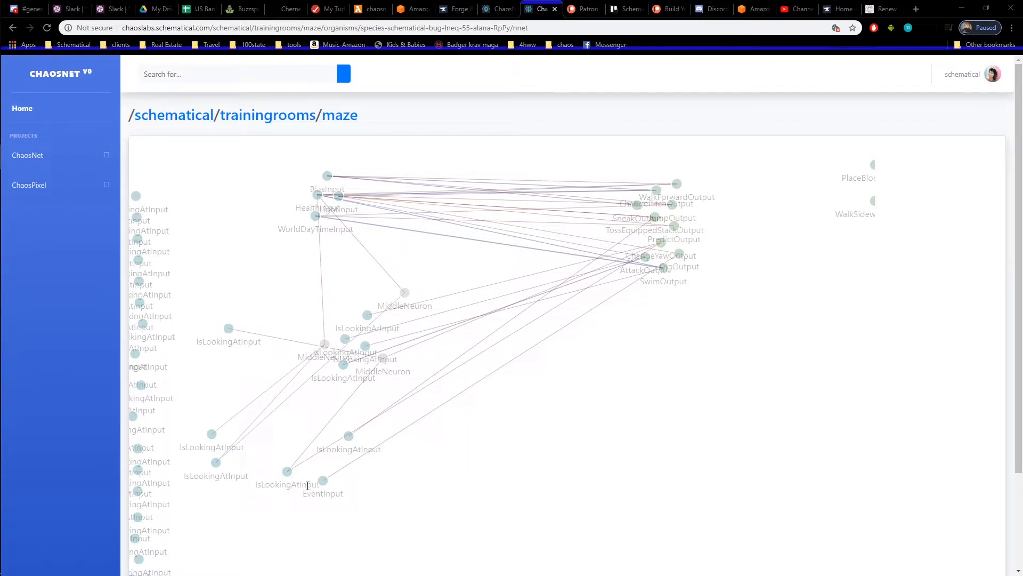
{"action": "mouse_move", "coordinate": [485, 245]}
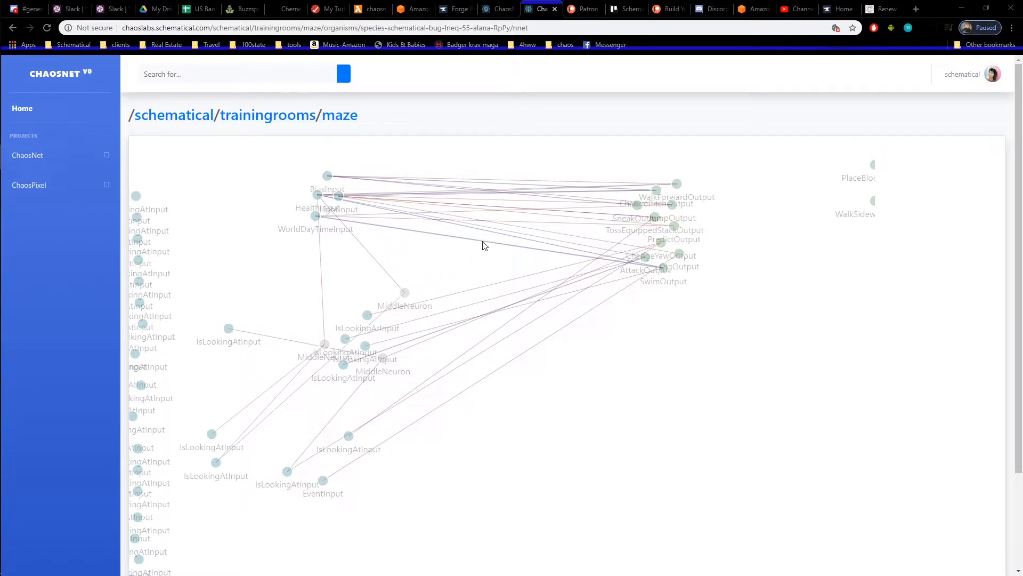
{"action": "mouse_move", "coordinate": [531, 183]}
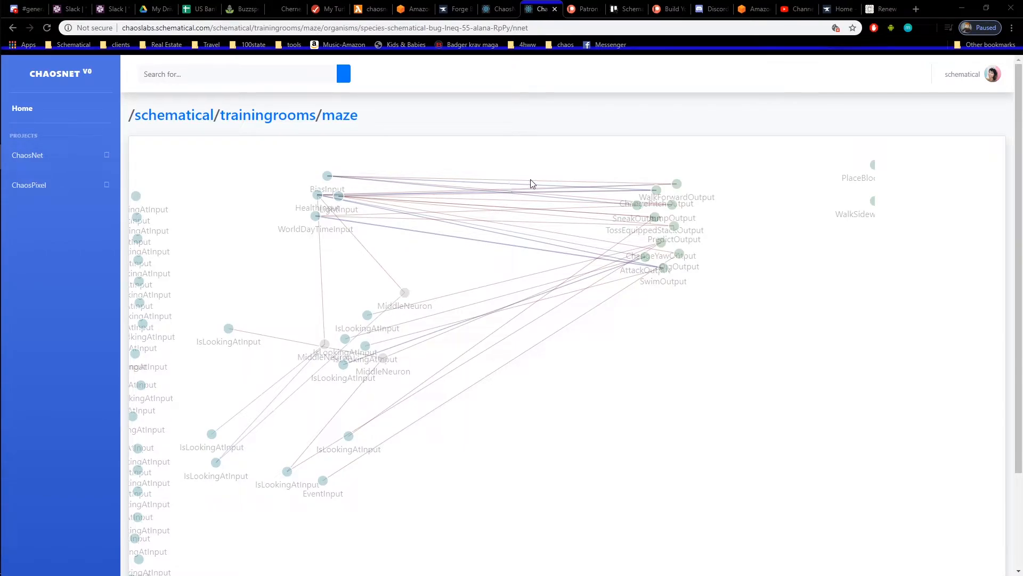
{"action": "mouse_move", "coordinate": [506, 250]}
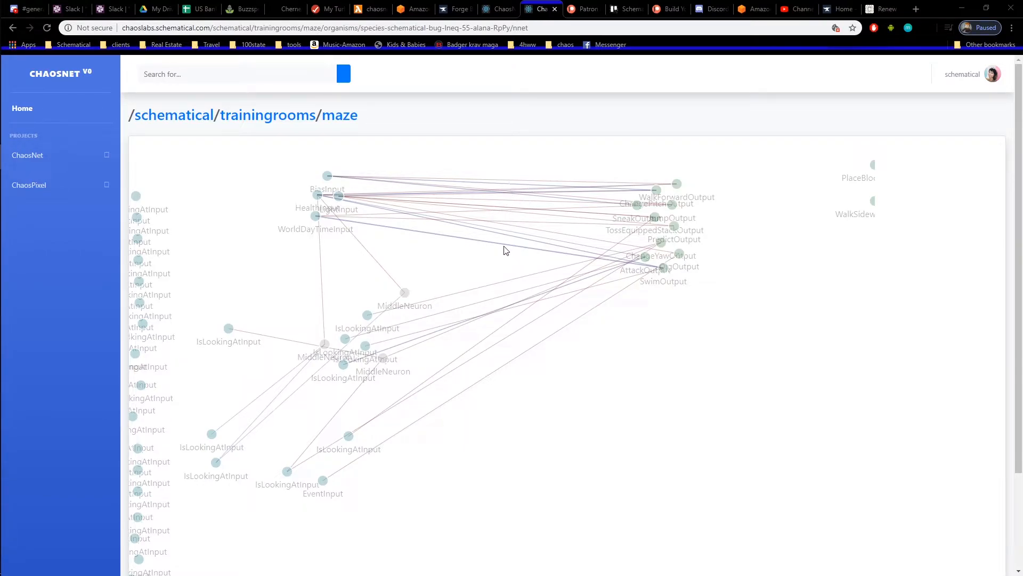
Show the Schematical - Public Trello board with its Ideas, Bullpen and Shipped lists.
{"action": "left_click", "coordinate": [626, 9]}
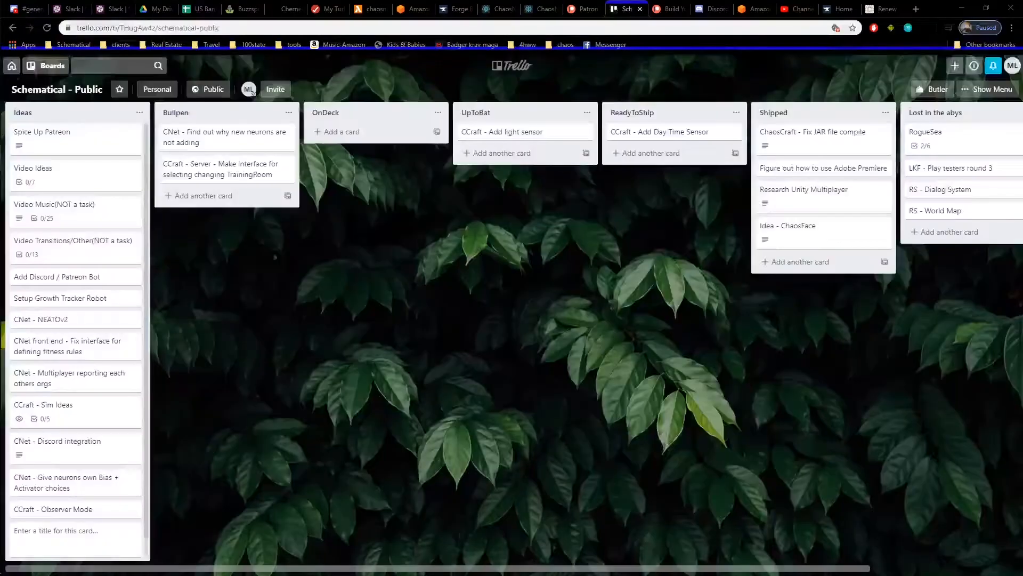
{"action": "mouse_move", "coordinate": [294, 281]}
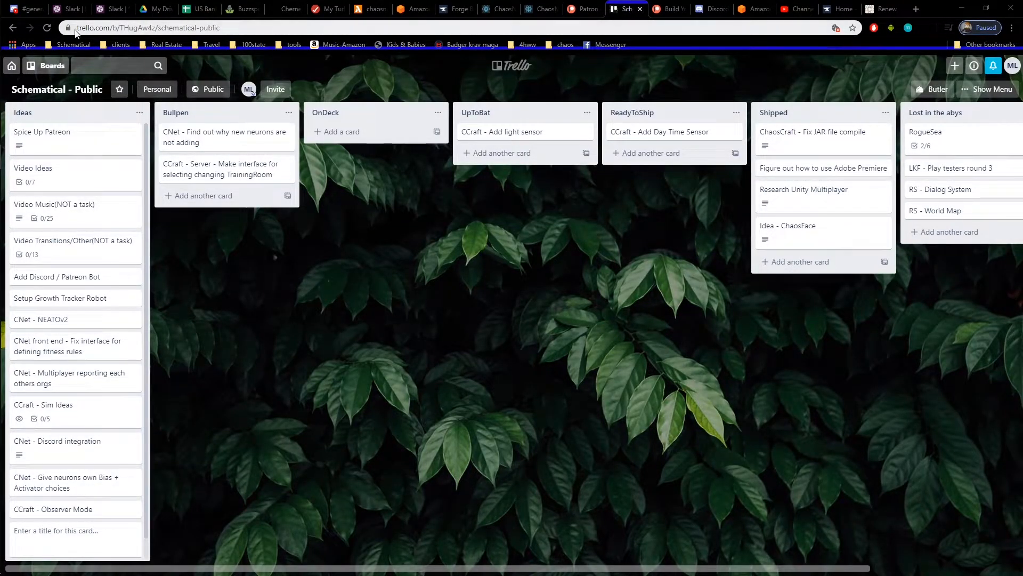
{"action": "mouse_move", "coordinate": [229, 258]}
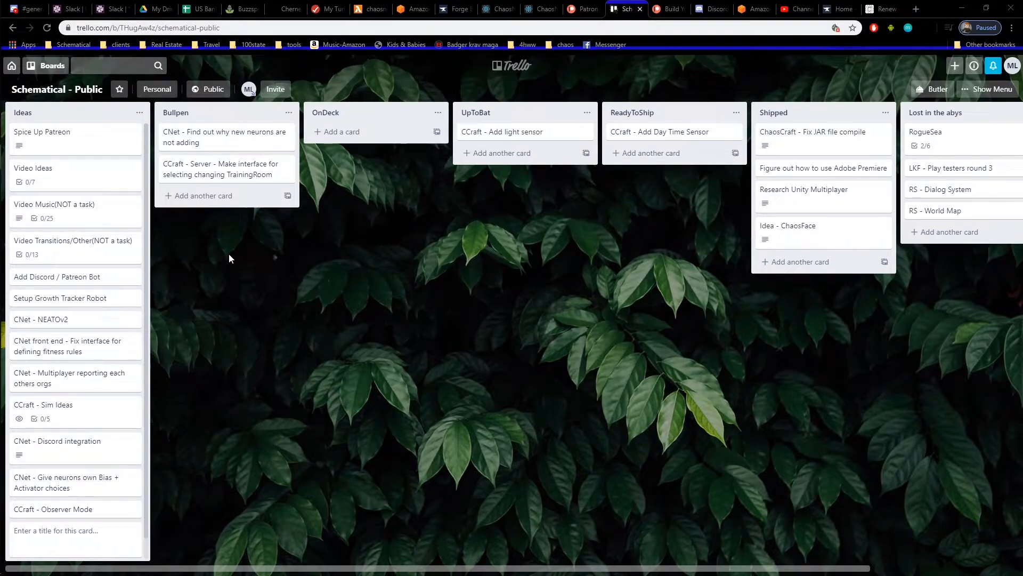
{"action": "mouse_move", "coordinate": [225, 138]}
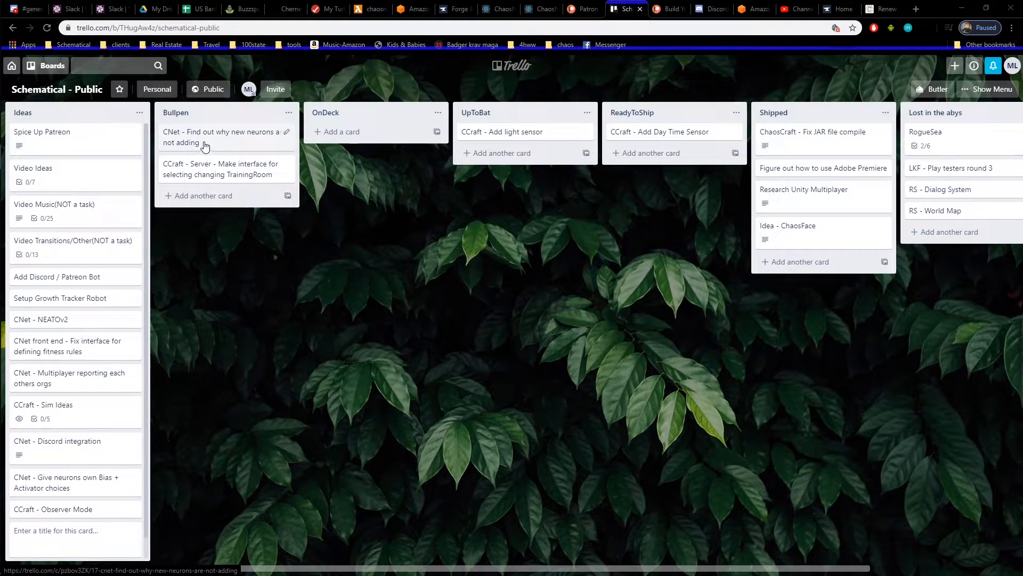
{"action": "left_click_drag", "start_coordinate": [221, 138], "coordinate": [372, 137]}
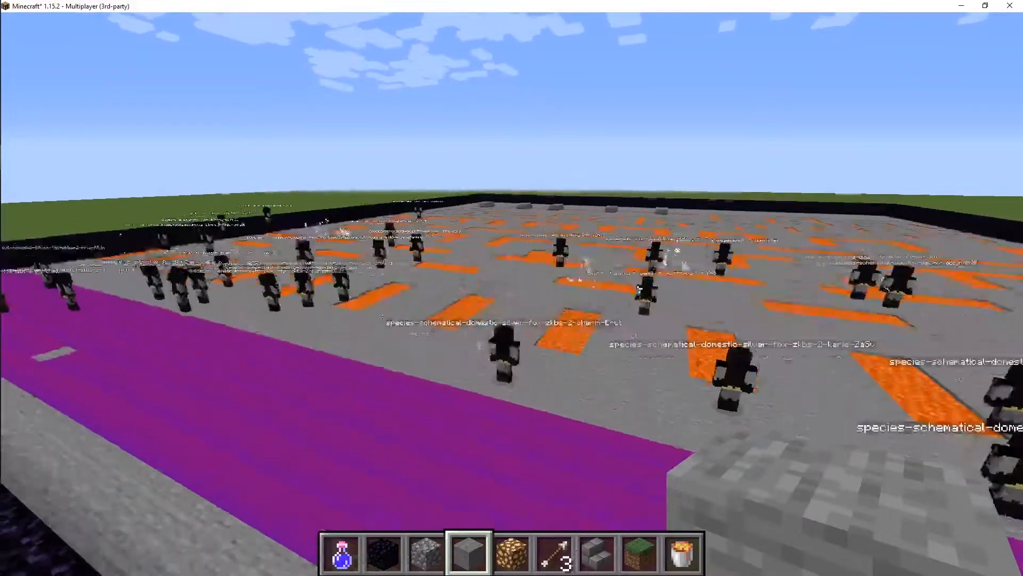
{"action": "mouse_move", "coordinate": [512, 288]}
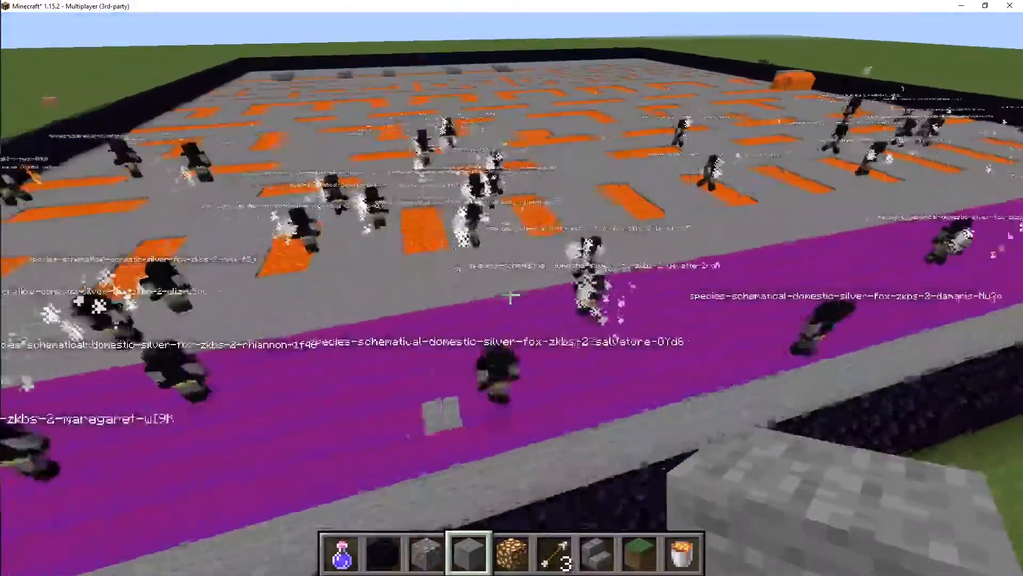